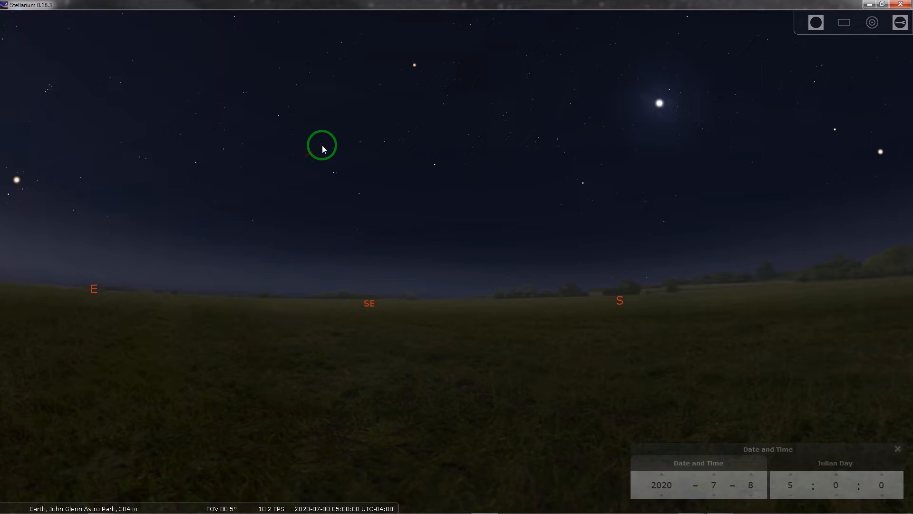
mouse_move(351, 115)
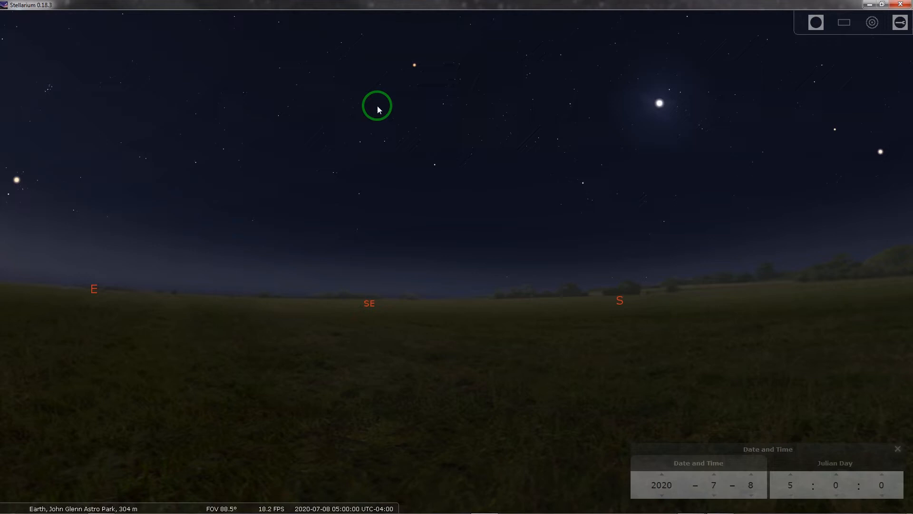
mouse_move(414, 95)
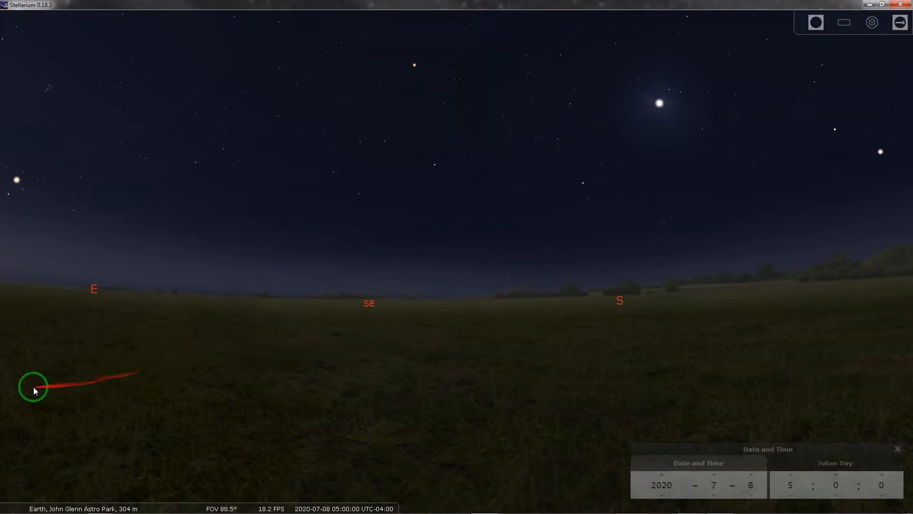
mouse_move(17, 409)
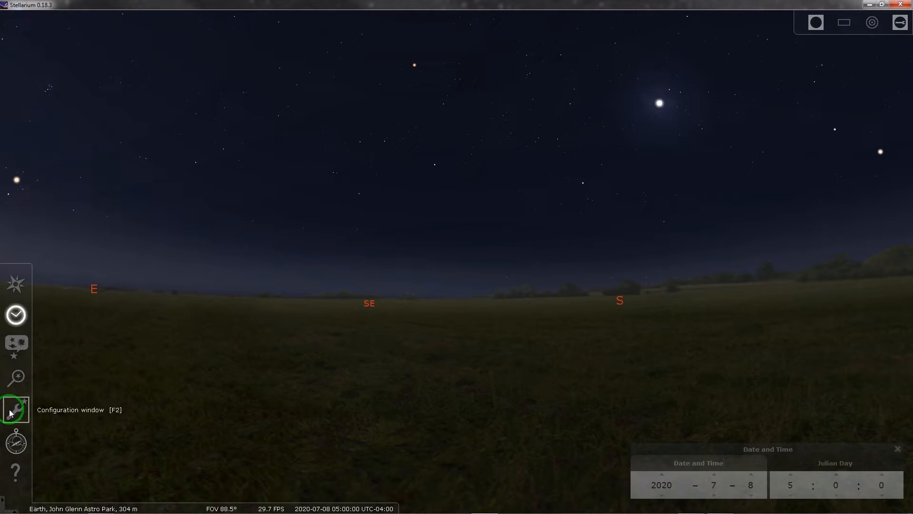
Step: Show the Solar System Editor plugin's details on the Configuration window's Plugins page
left_click(16, 408)
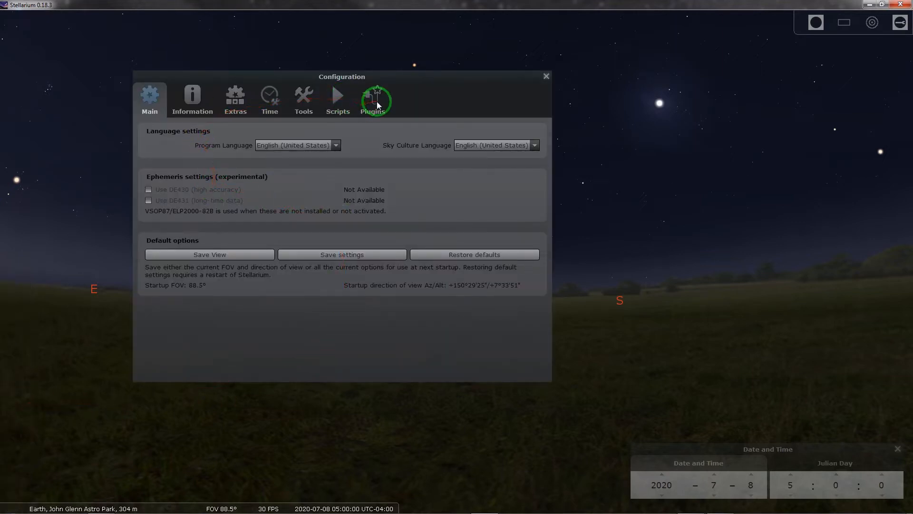
left_click(372, 96)
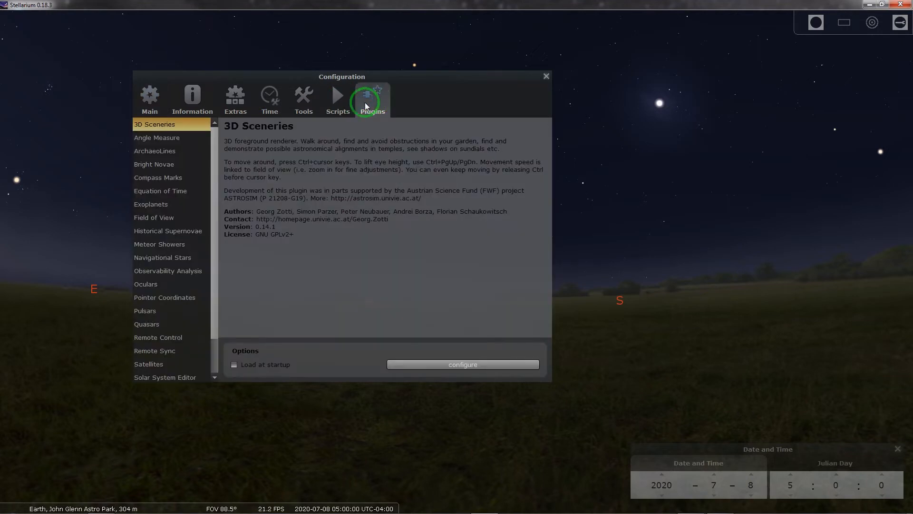
mouse_move(214, 155)
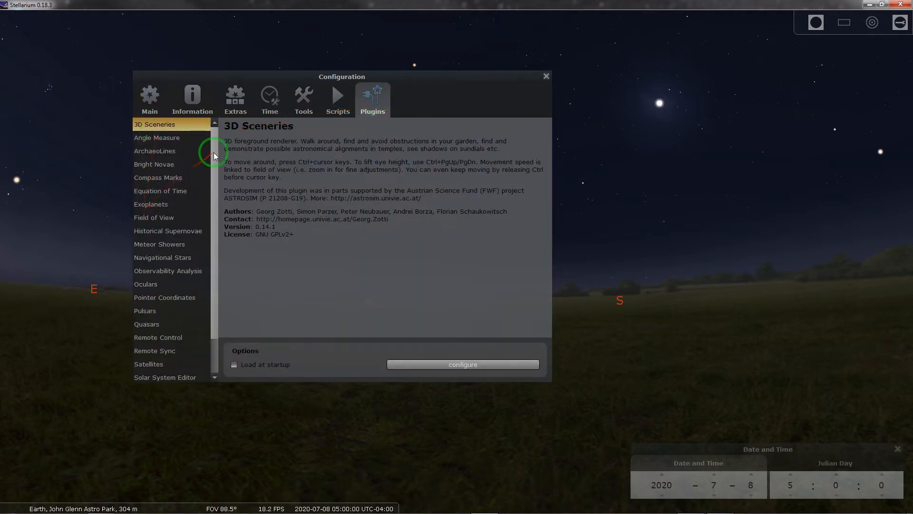
scroll("down", 3)
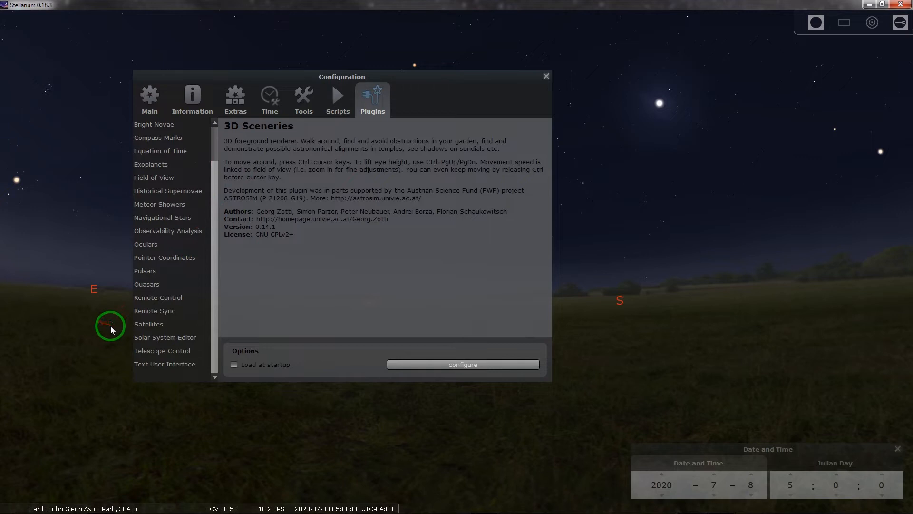
mouse_move(151, 340)
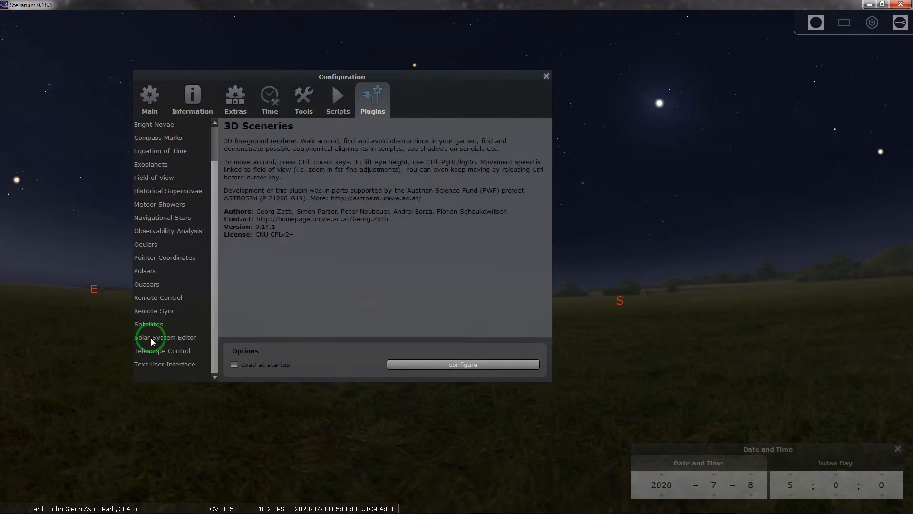
left_click(165, 337)
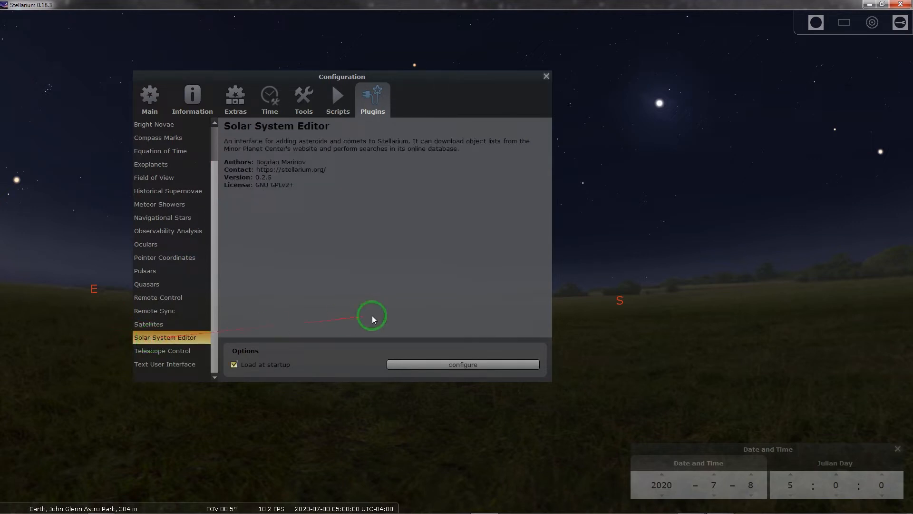
Step: Show the Solar System Editor's Minor Solar System objects list with the existing comets
left_click(463, 365)
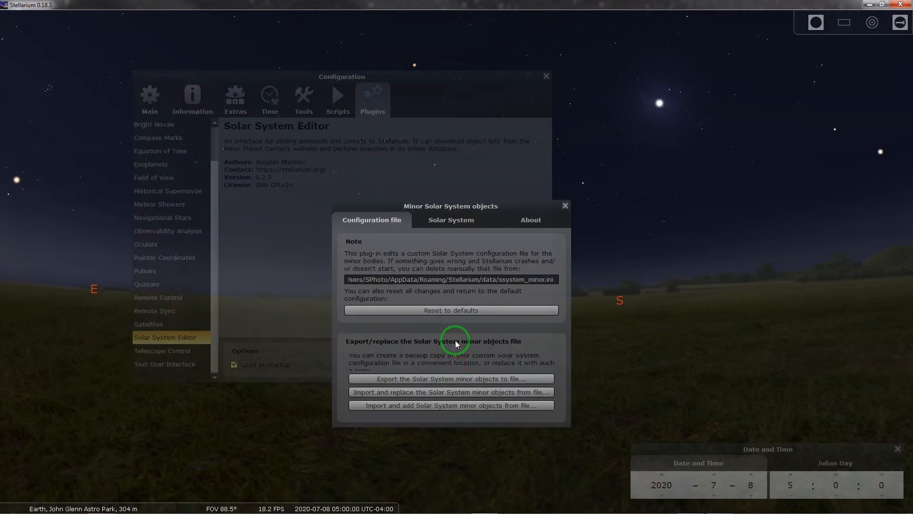
mouse_move(386, 243)
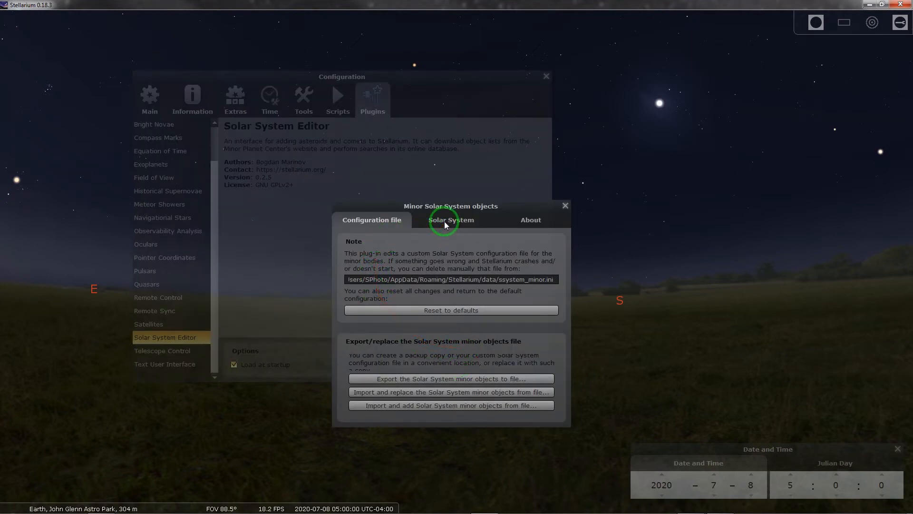
left_click(451, 220)
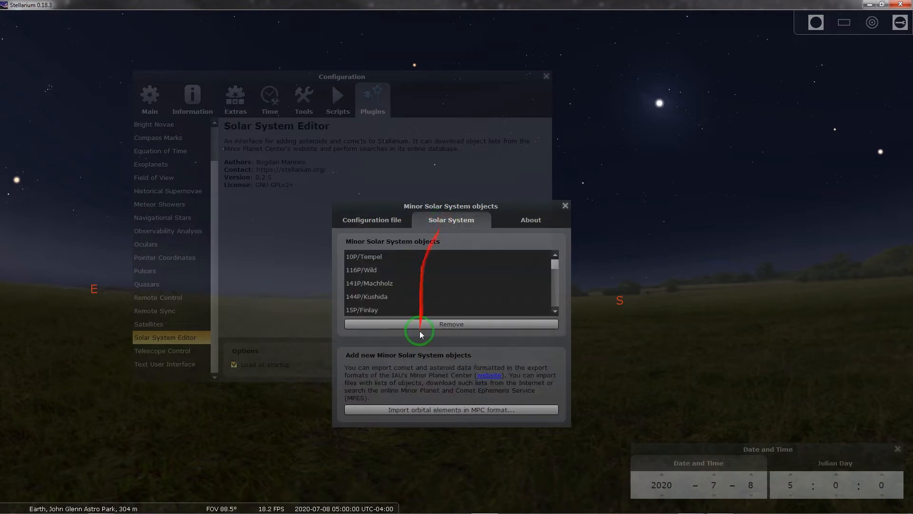
mouse_move(429, 409)
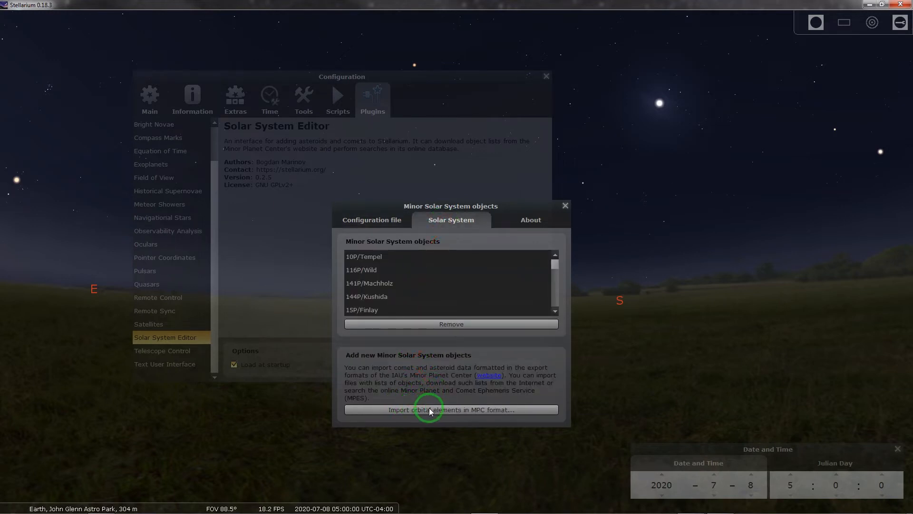
Step: Begin an orbital-elements import for comets sourced from MPC's list of observable comets
left_click(450, 409)
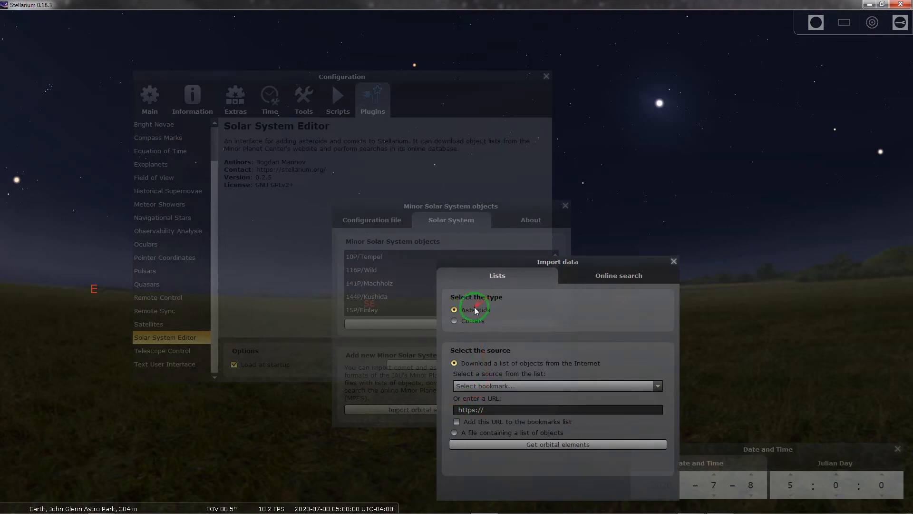
left_click(455, 321)
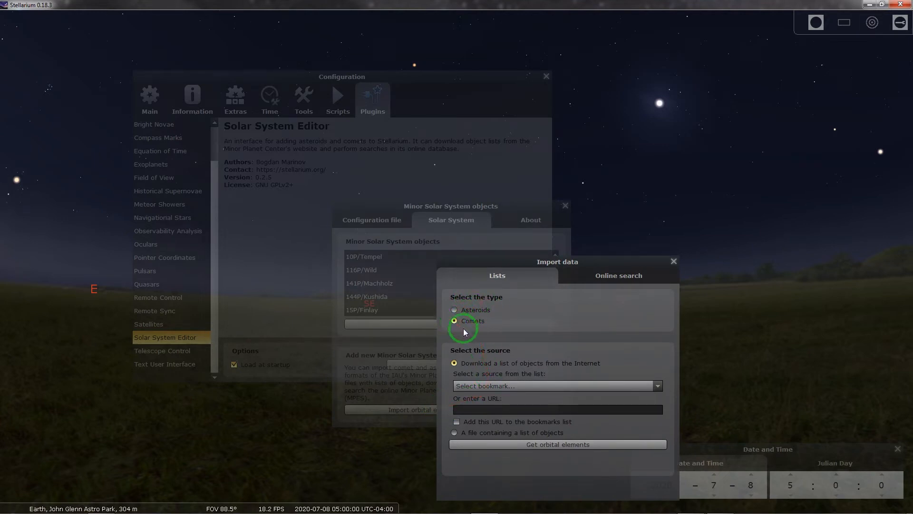
mouse_move(488, 348)
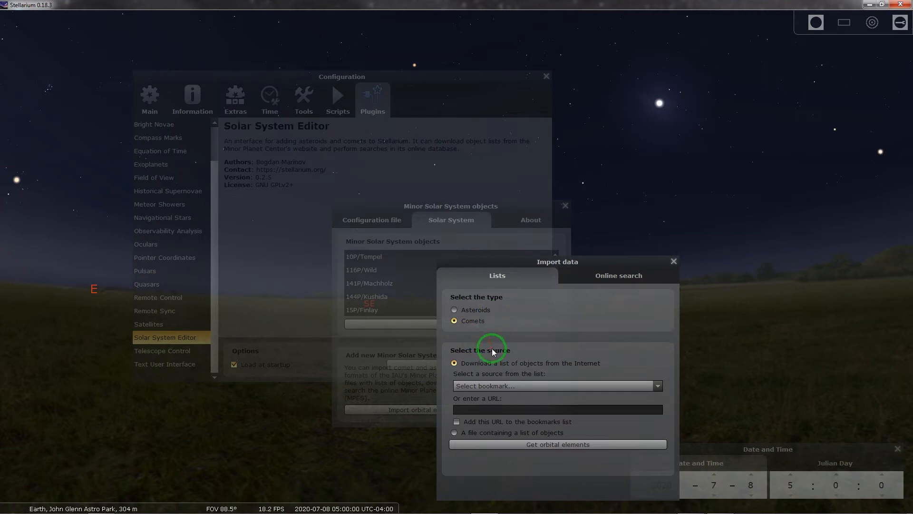
mouse_move(496, 354)
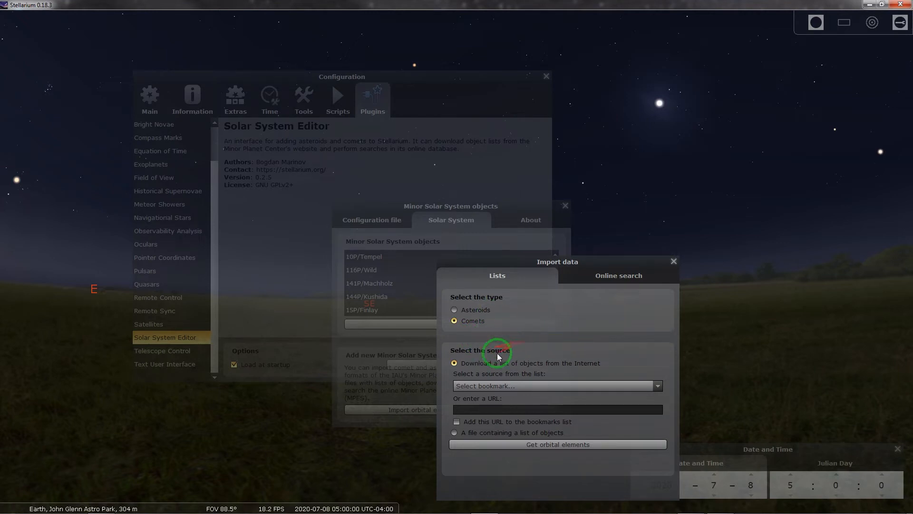
mouse_move(661, 383)
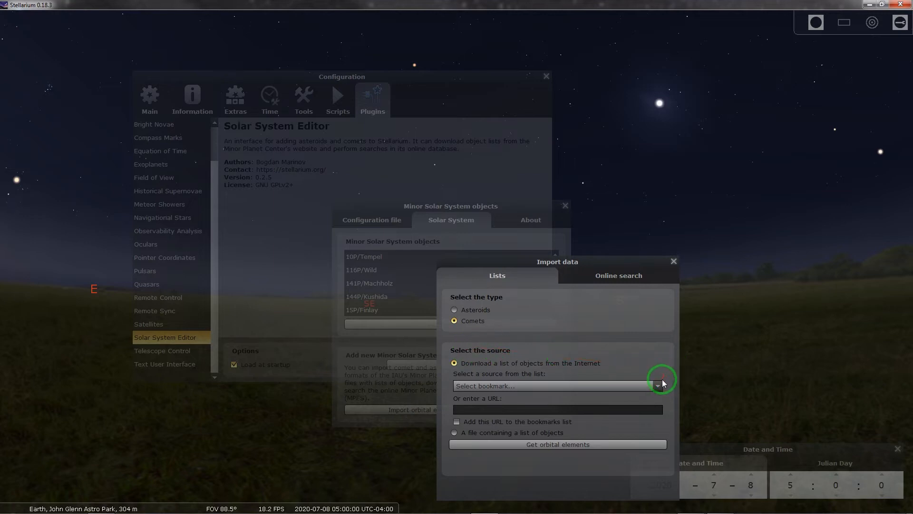
left_click(657, 385)
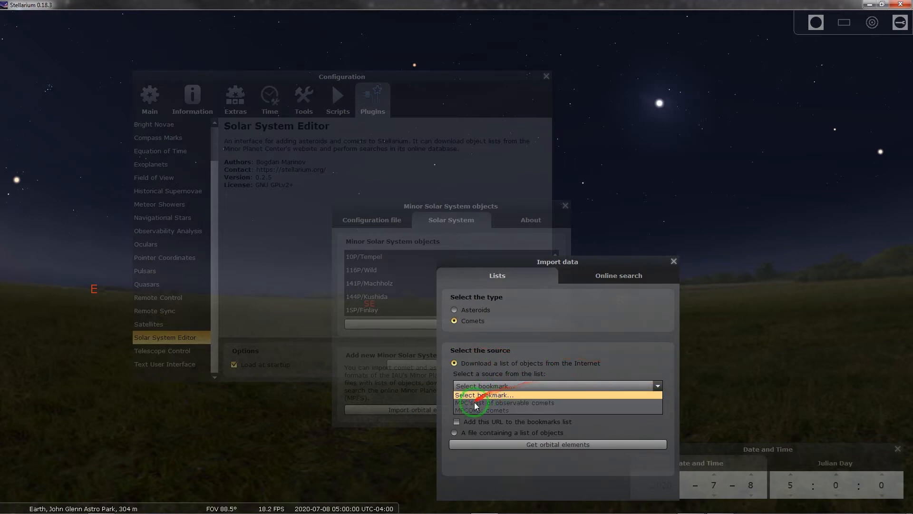
mouse_move(504, 402)
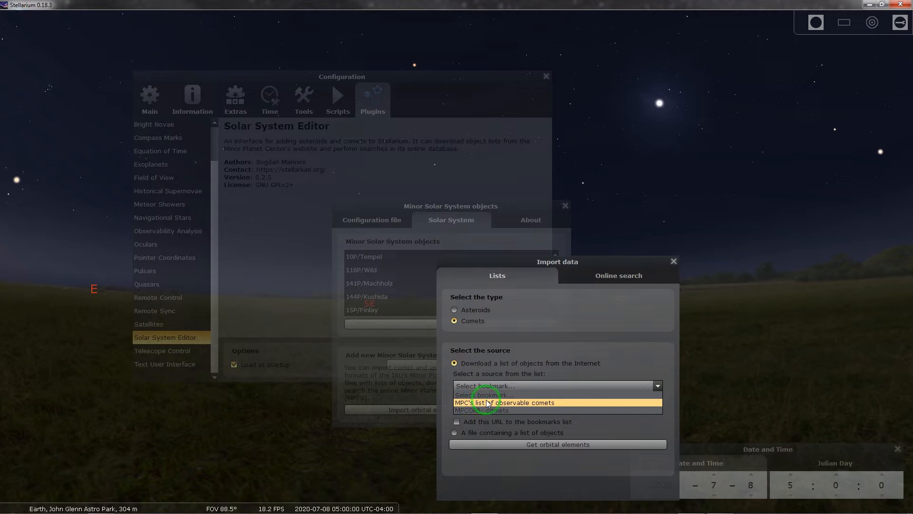
left_click(504, 403)
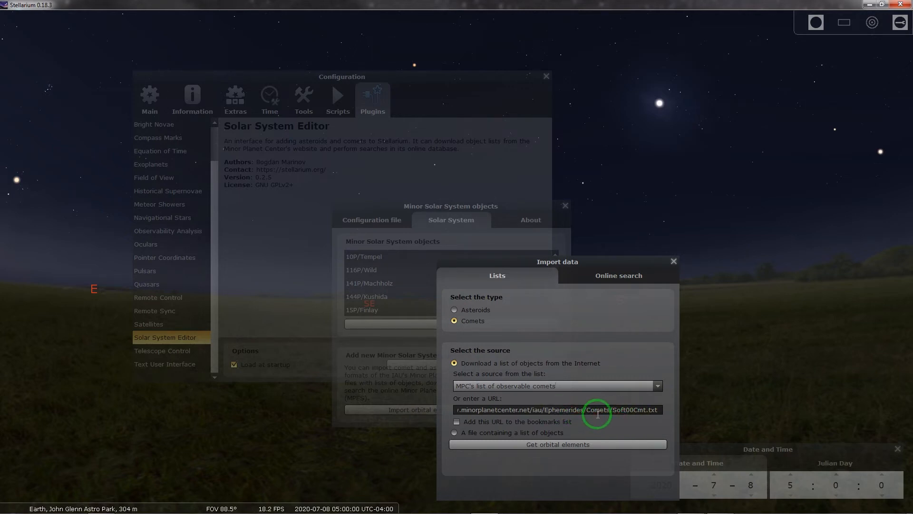
mouse_move(455, 434)
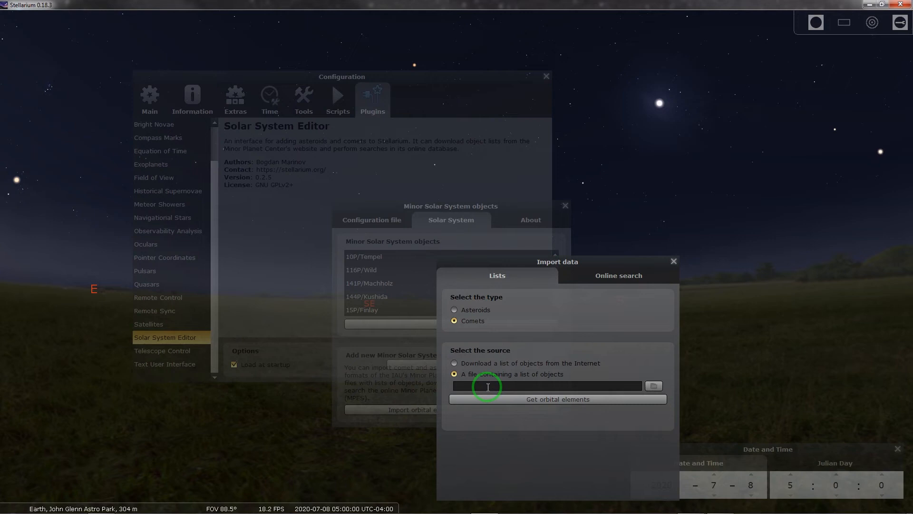
Step: Read comet orbital elements from the local file F:\Downloads\Soft00Cmt.txt
type("F:\\Downloads\\Soft00Cmt.txt")
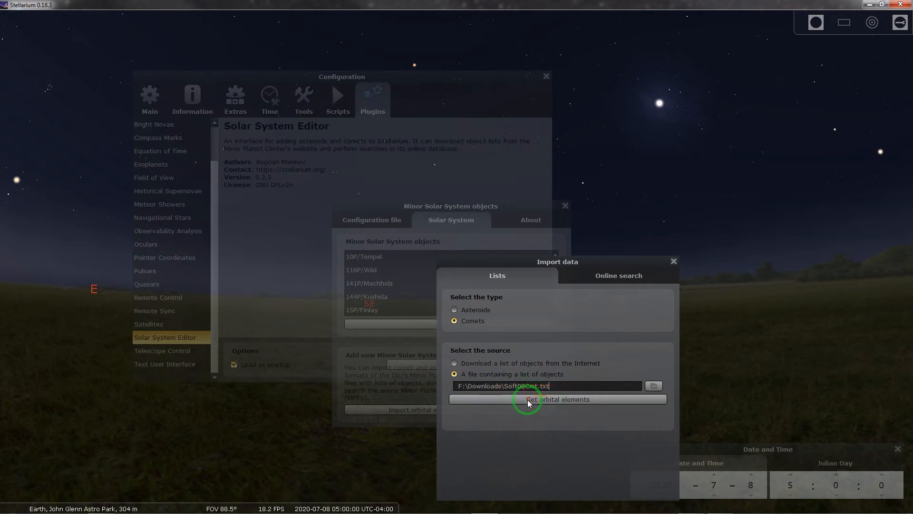
mouse_move(550, 401)
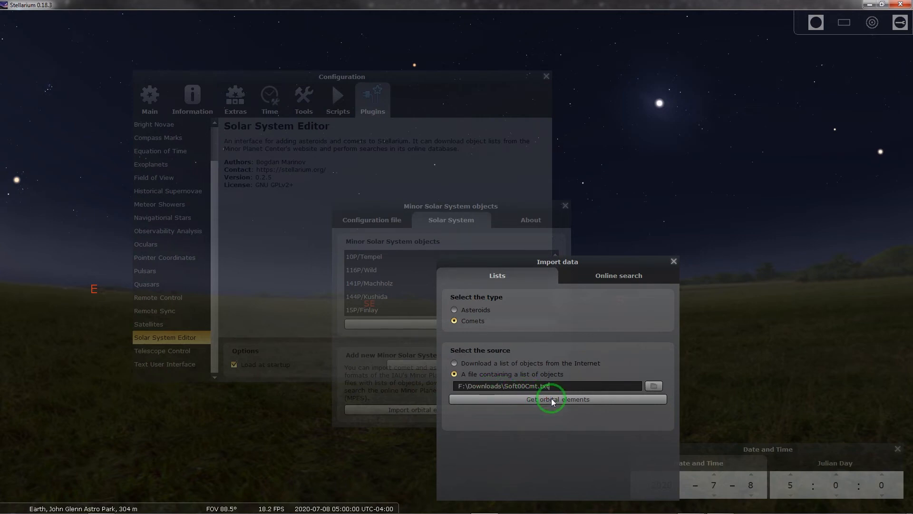
left_click(556, 399)
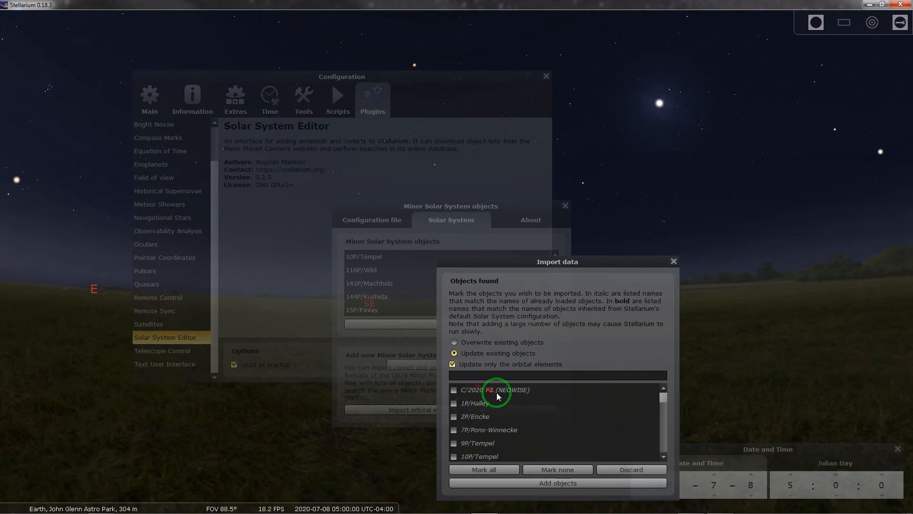
mouse_move(507, 375)
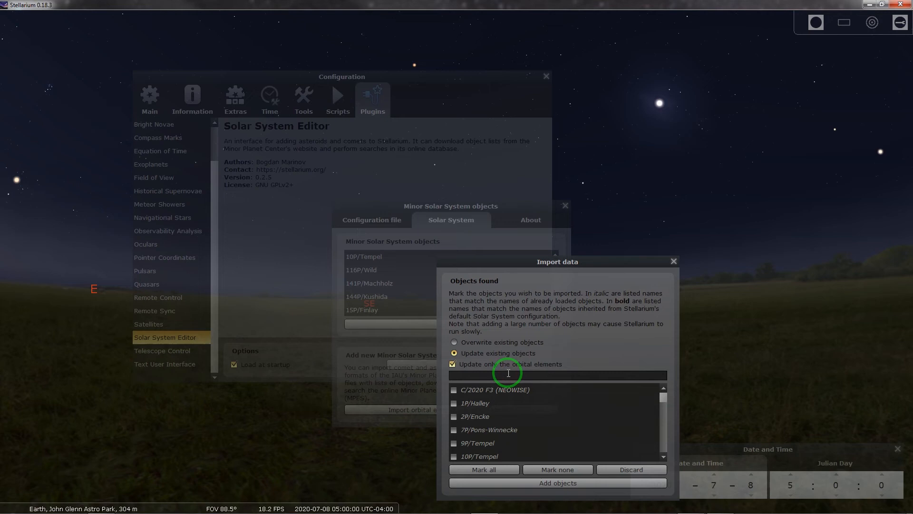
Step: Filter the found objects with 'f3' and add only C/2020 F3 (NEOWISE) to the solar system
type("f")
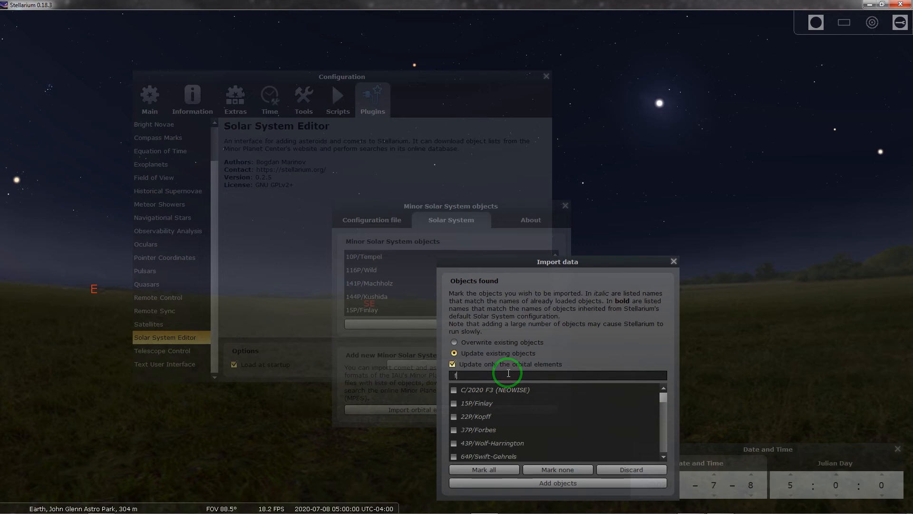
type("3")
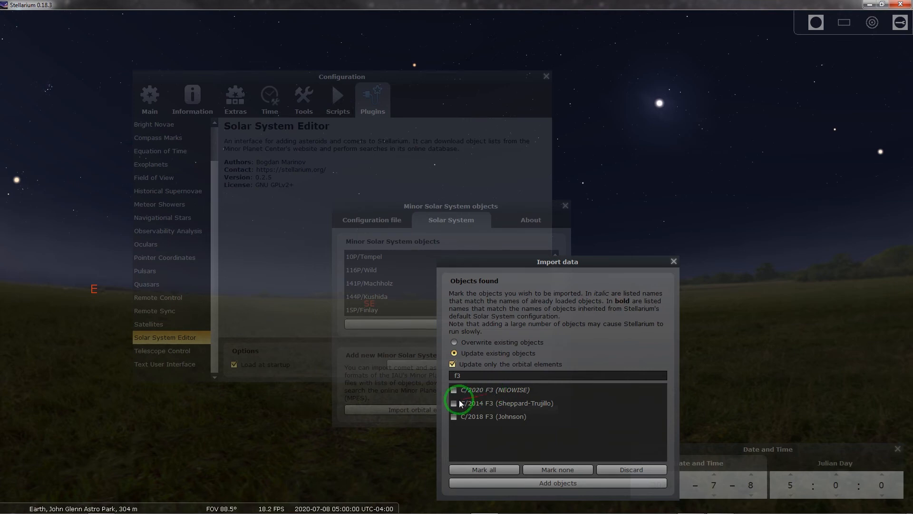
left_click(454, 390)
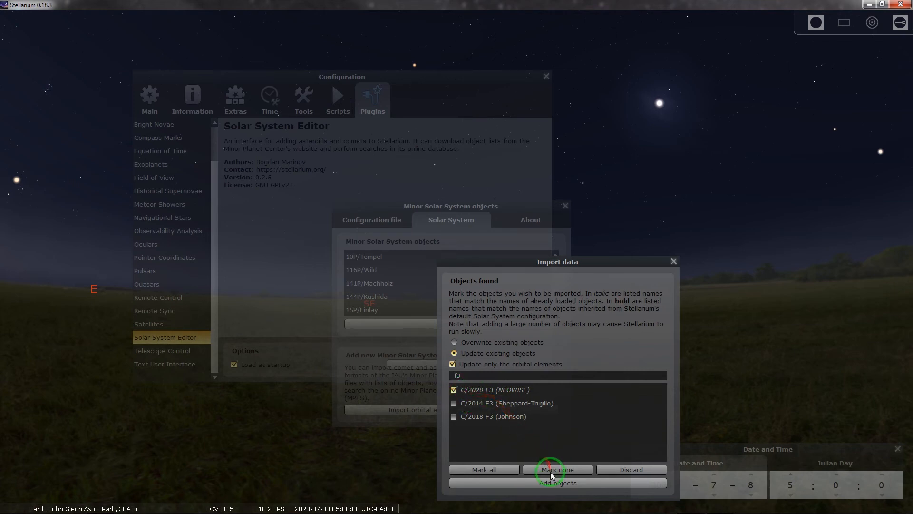
left_click(556, 469)
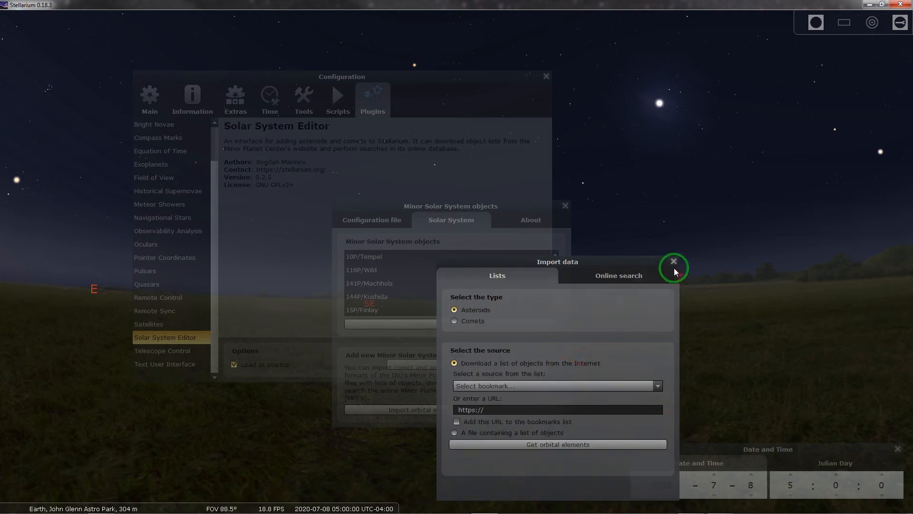
Step: Close the Import data, Minor Solar System objects and Configuration windows to reveal the sky
left_click(674, 260)
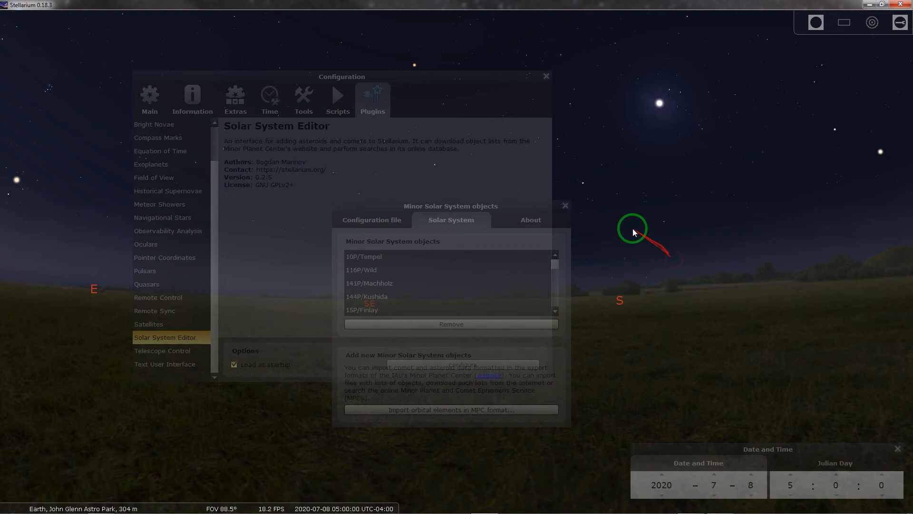
left_click(564, 205)
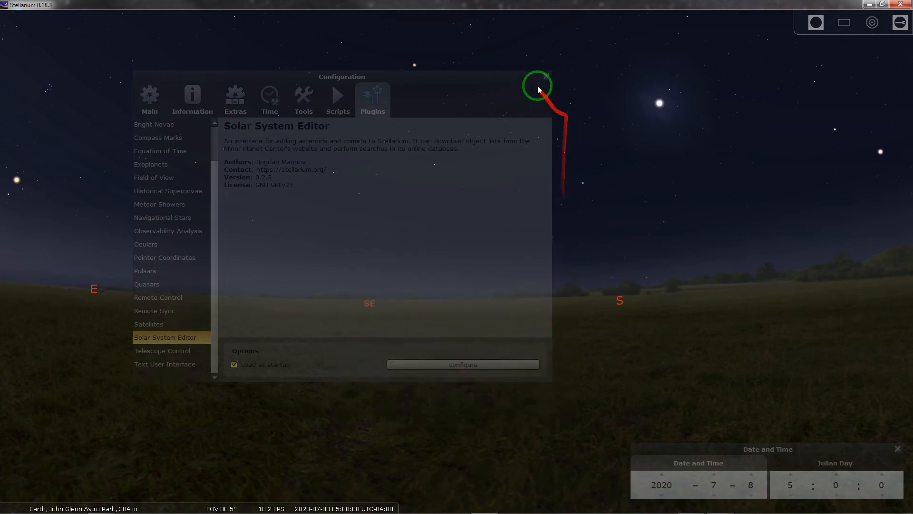
left_click(548, 79)
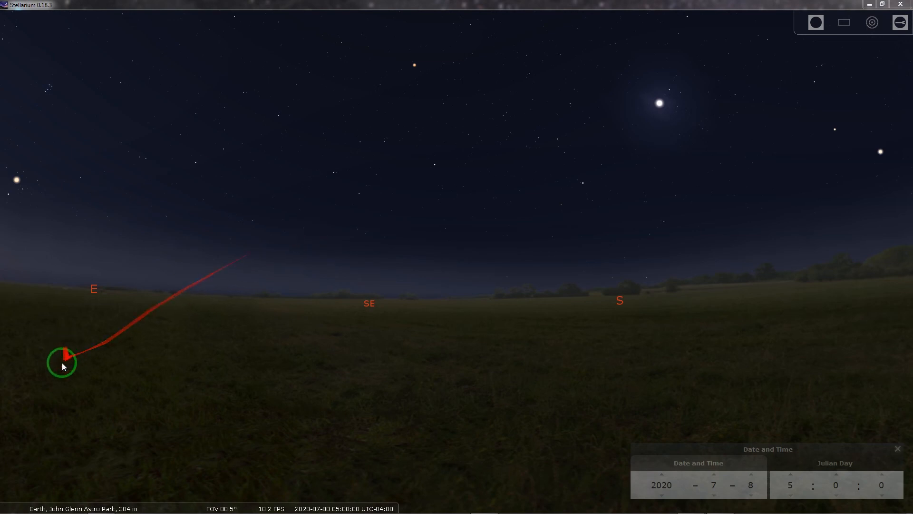
Step: Search for 2020 and centre the sky on comet C/2020 F3 (NEOWISE)
left_click(16, 377)
type("2020")
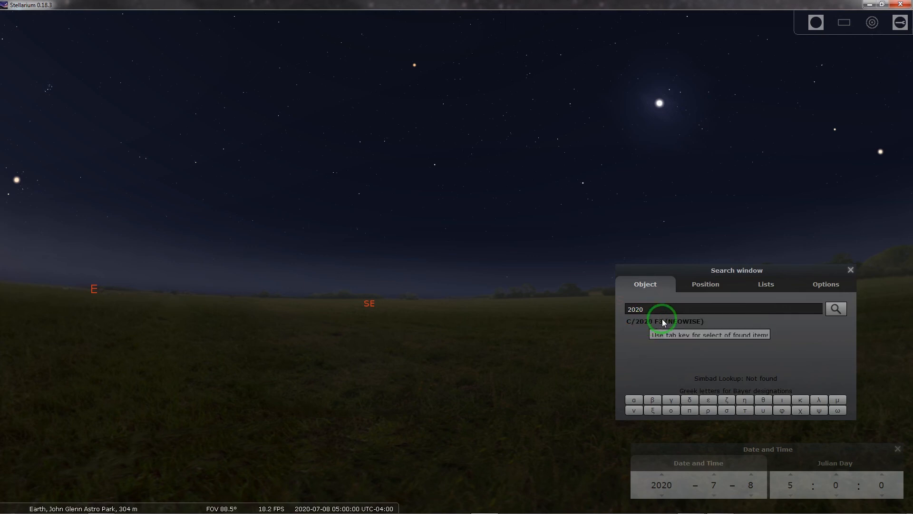
mouse_move(835, 308)
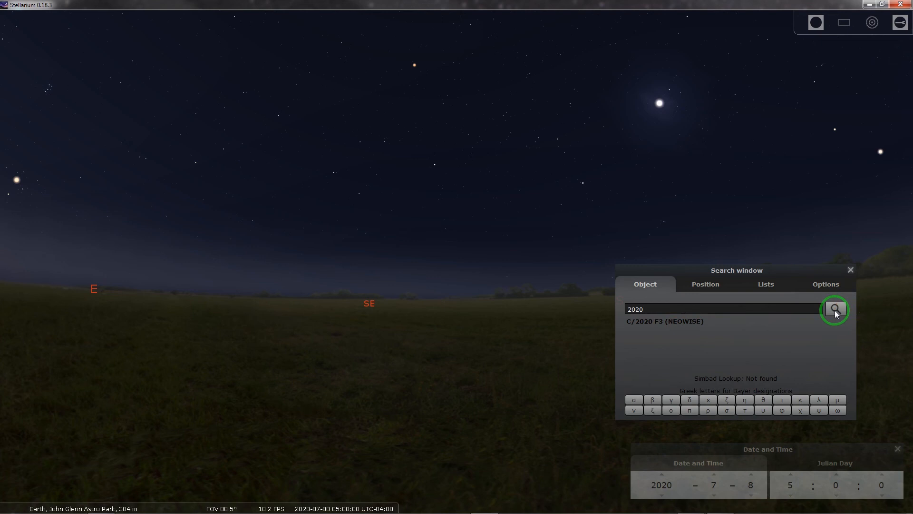
left_click(835, 308)
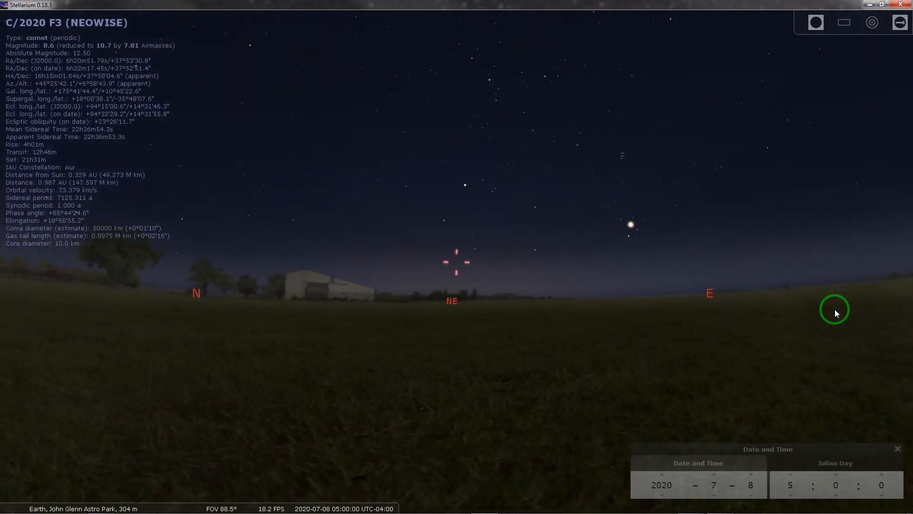
mouse_move(514, 258)
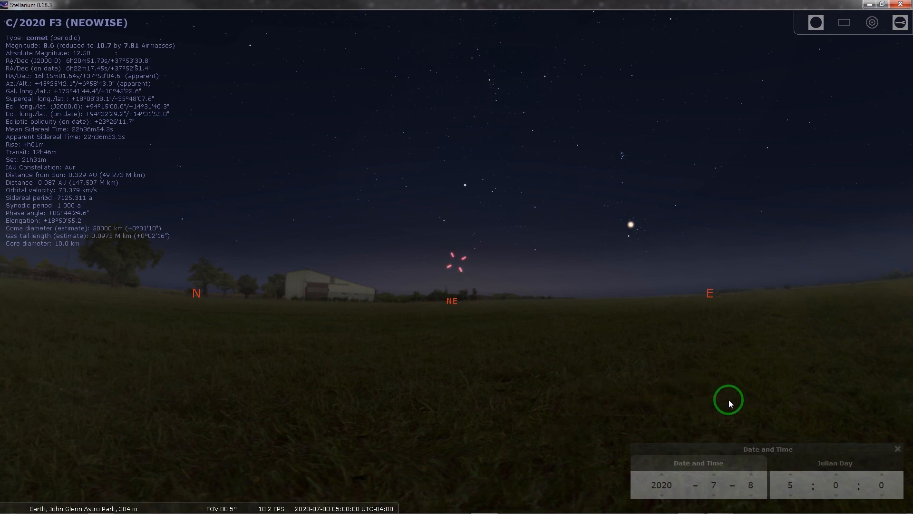
mouse_move(756, 455)
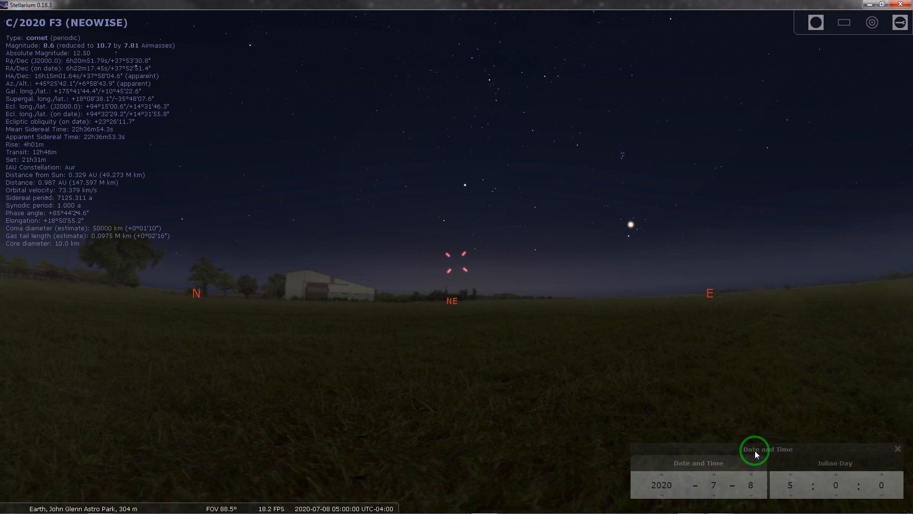
mouse_move(757, 473)
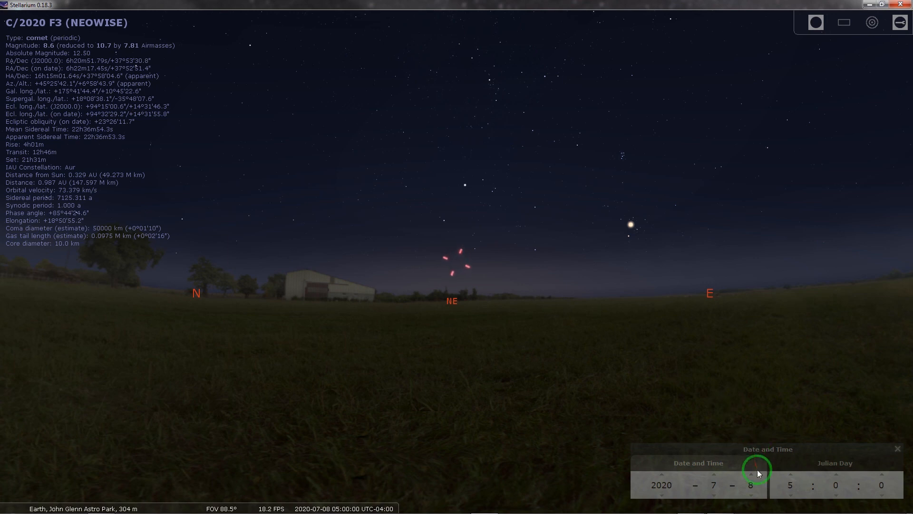
mouse_move(680, 374)
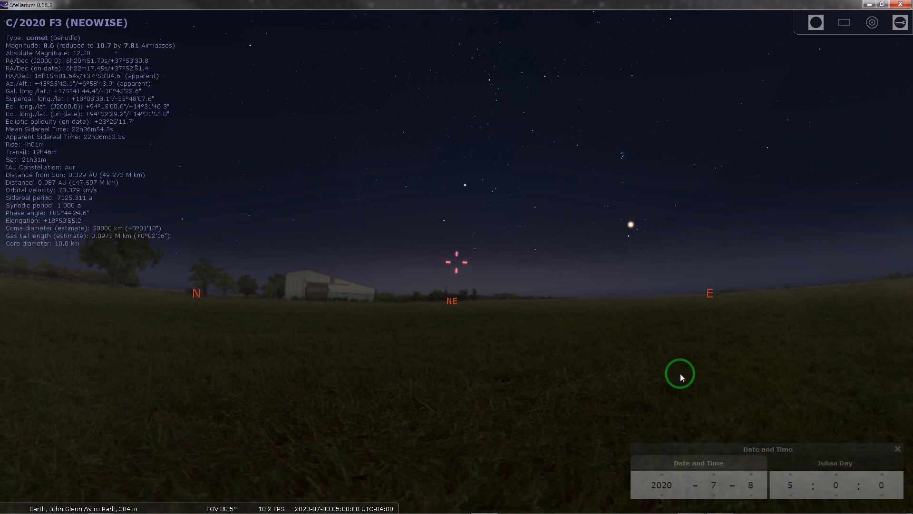
mouse_move(668, 345)
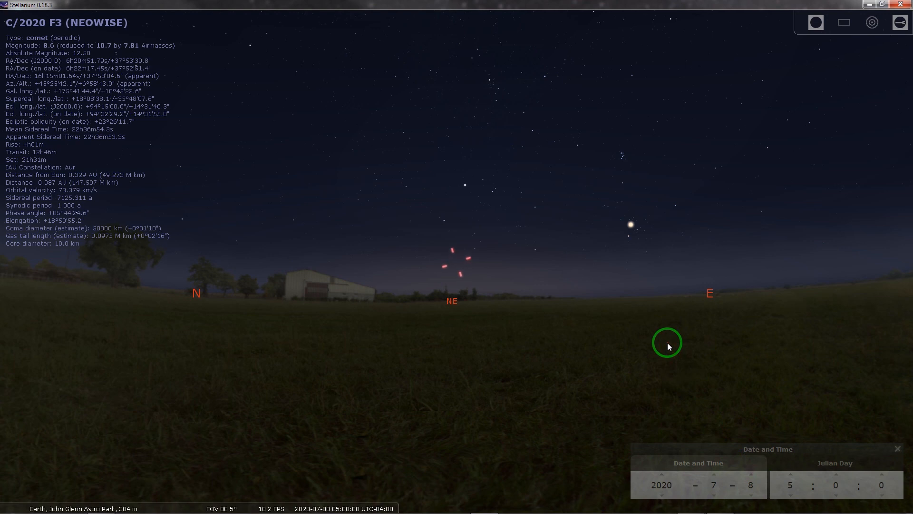